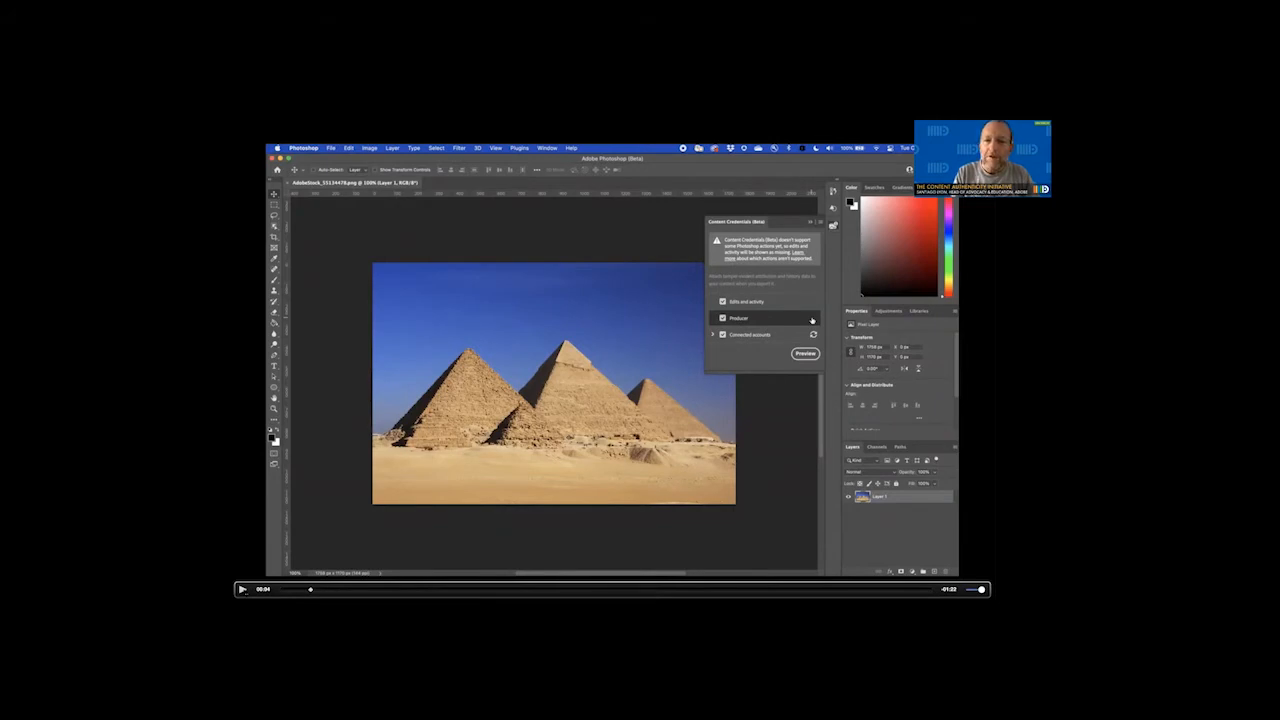
Step: Preview the pyramids image's content credentials, then close the preview
{"action": "left_click", "coordinate": [805, 354]}
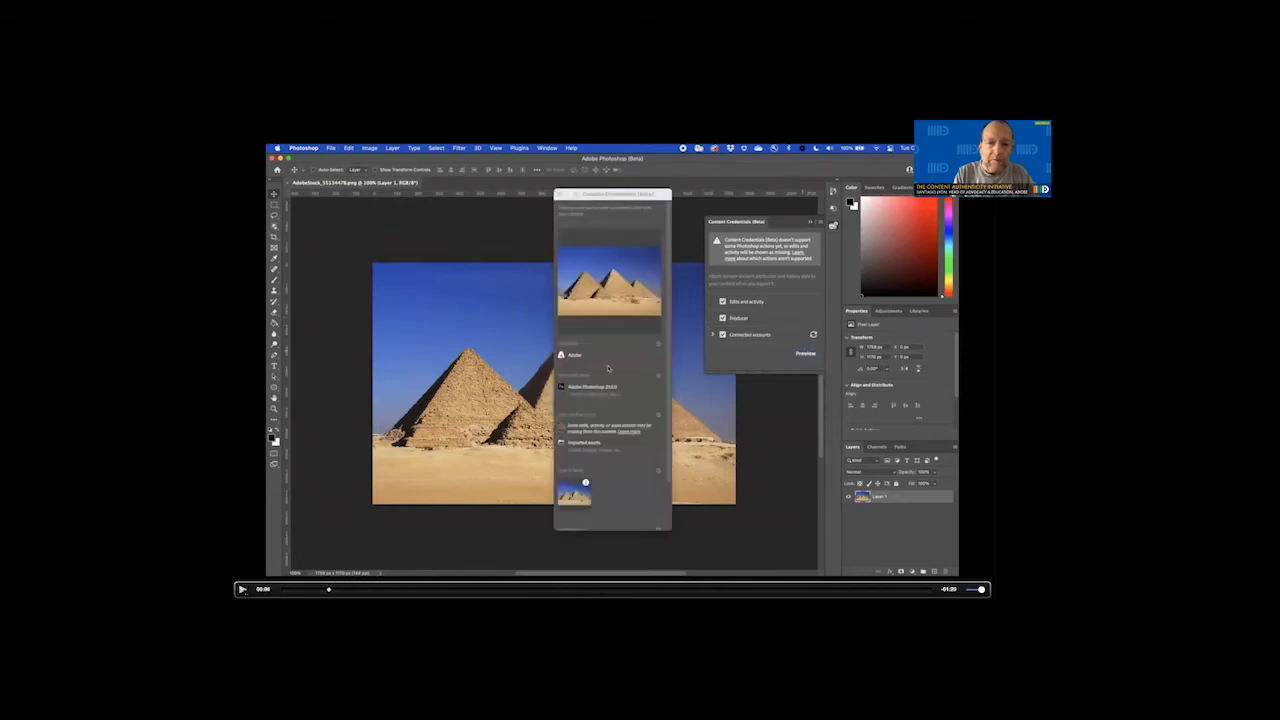
{"action": "left_click", "coordinate": [242, 589]}
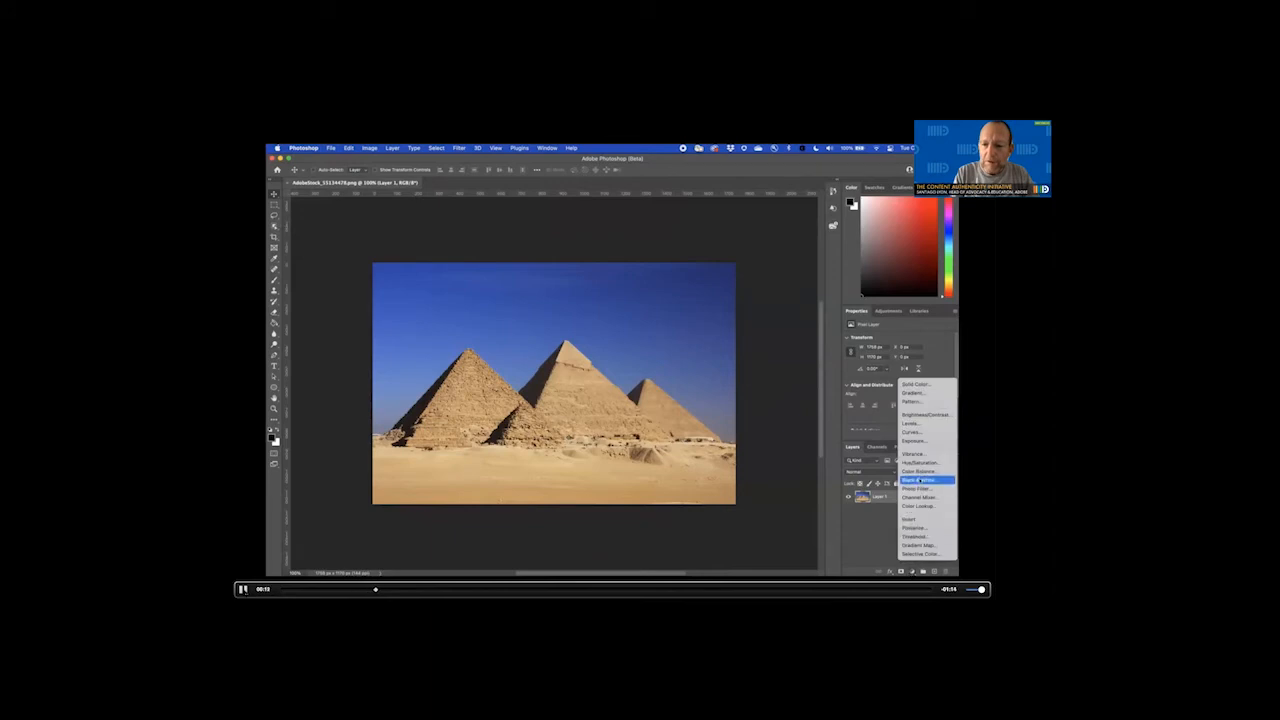
Step: Add a Hue/Saturation adjustment and lower saturation to wash out the pyramids
{"action": "left_click", "coordinate": [918, 463]}
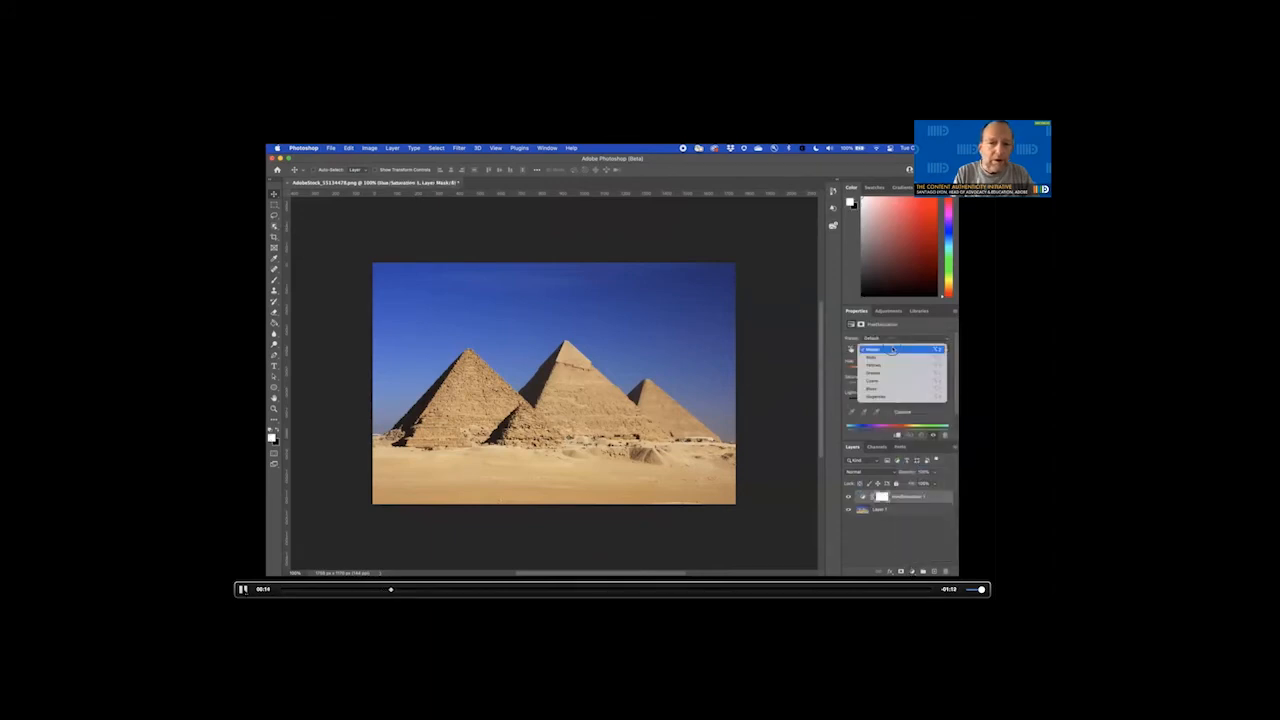
{"action": "left_click", "coordinate": [895, 349]}
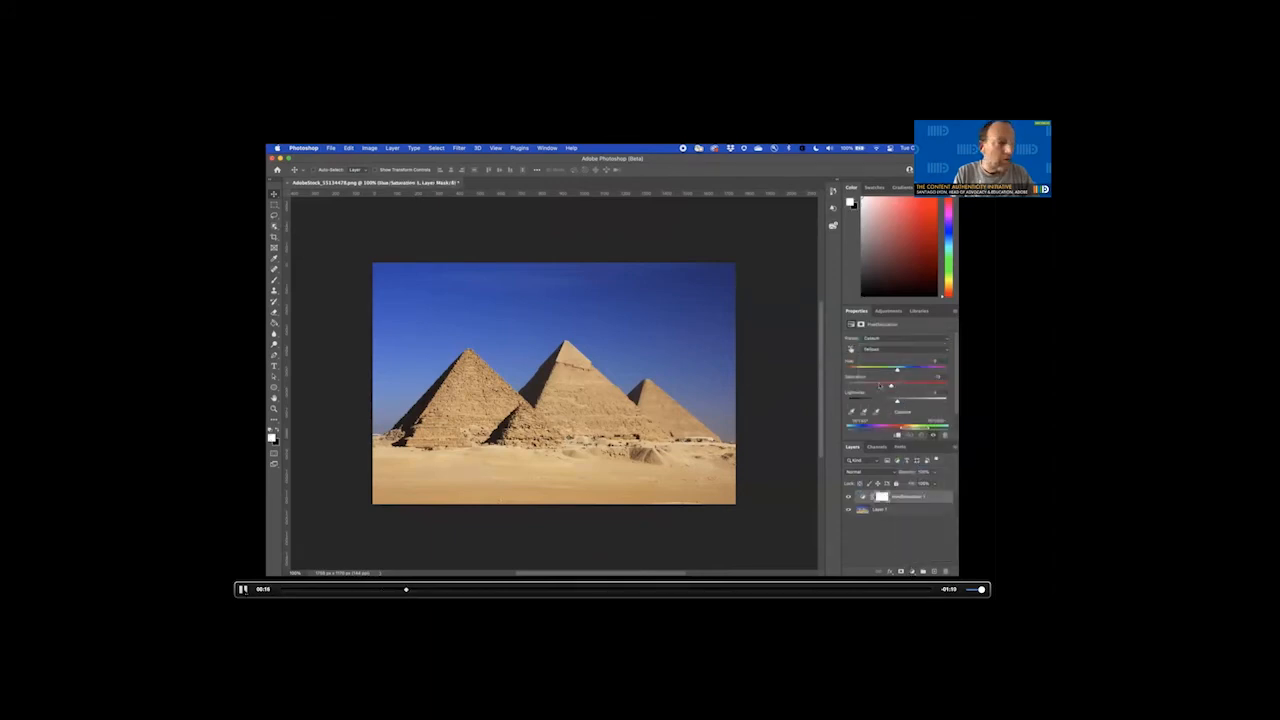
{"action": "left_click_drag", "start_coordinate": [897, 390], "coordinate": [945, 390]}
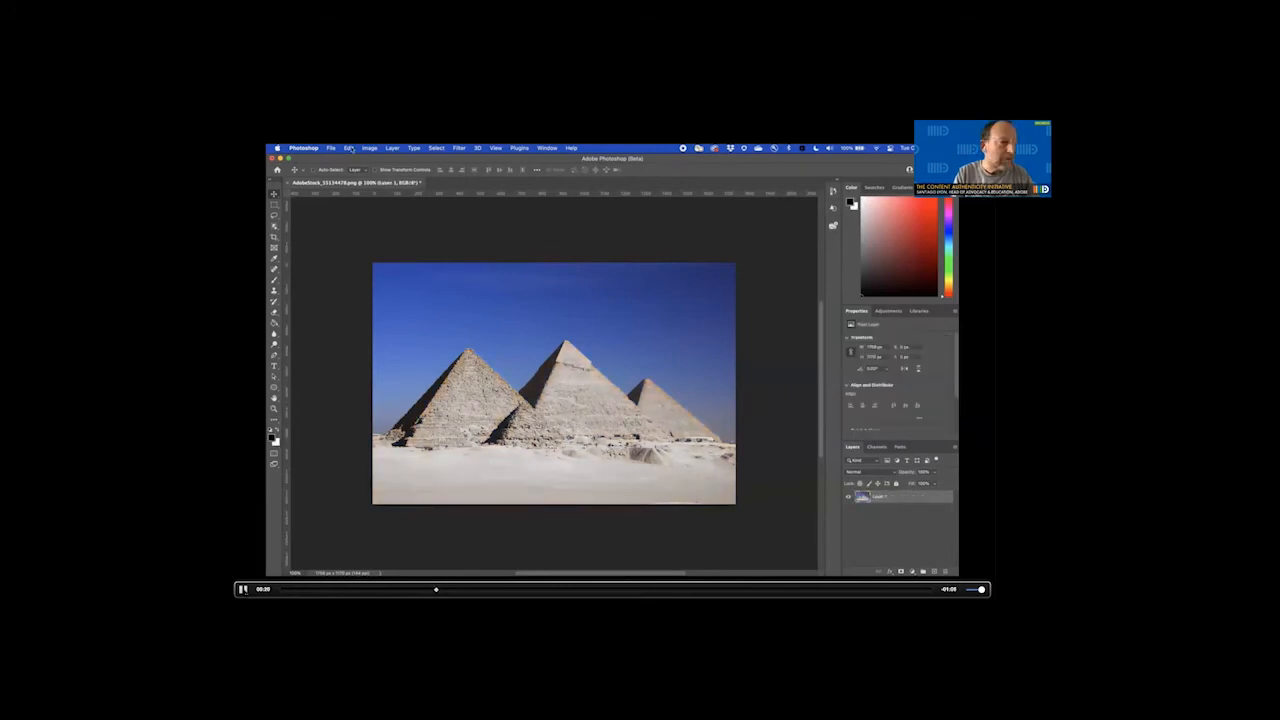
Step: Apply Sky Replacement with a cloudy sky, Screen lighting mode and cooler temperature
{"action": "left_click", "coordinate": [348, 147]}
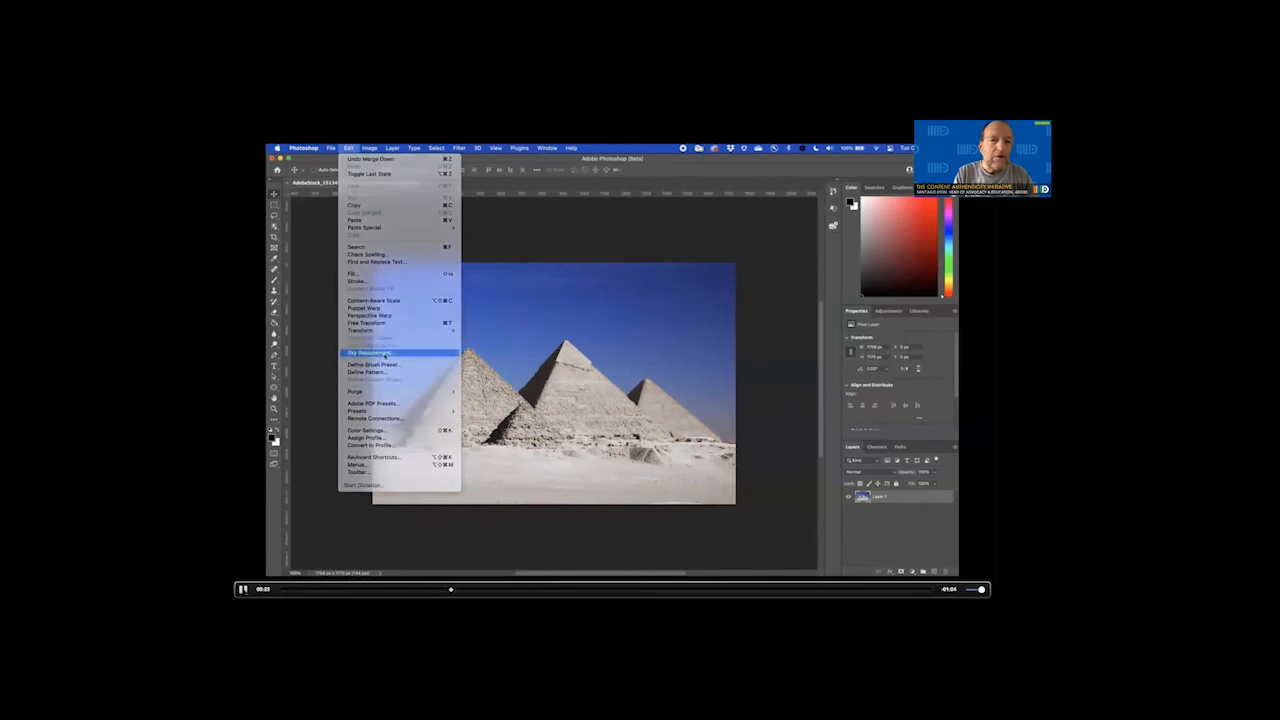
{"action": "left_click", "coordinate": [367, 352]}
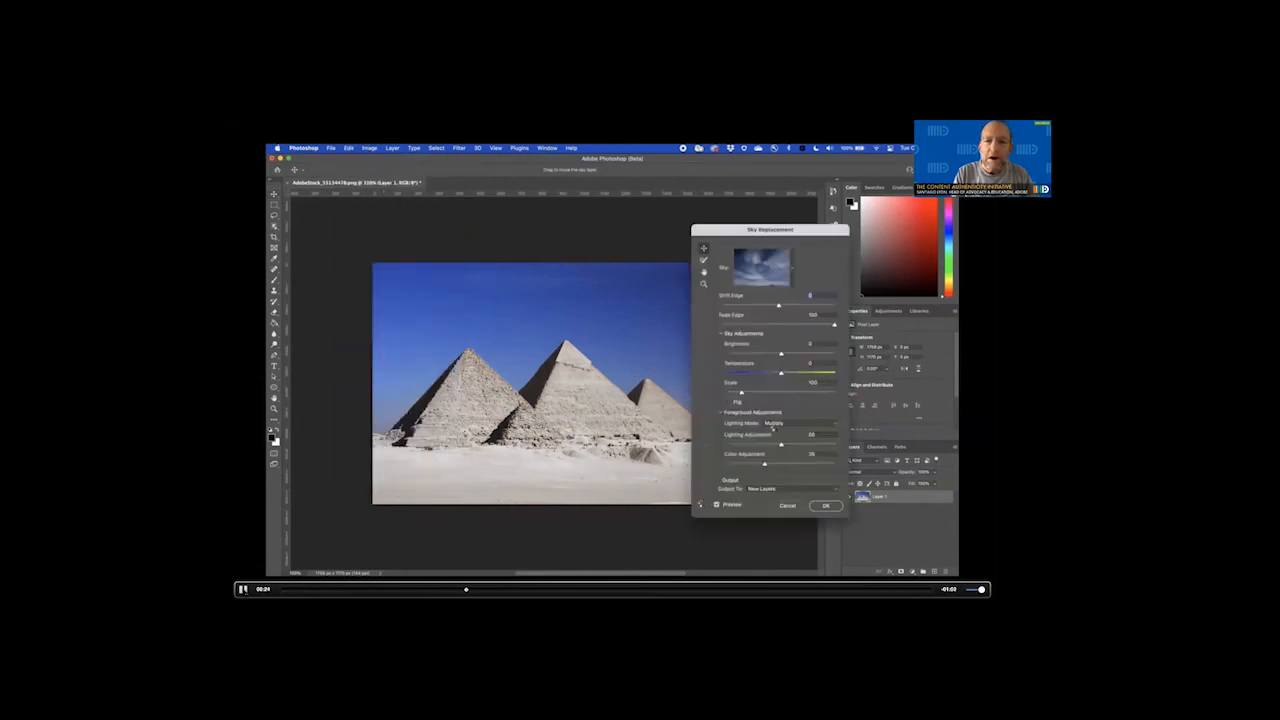
{"action": "left_click", "coordinate": [790, 422]}
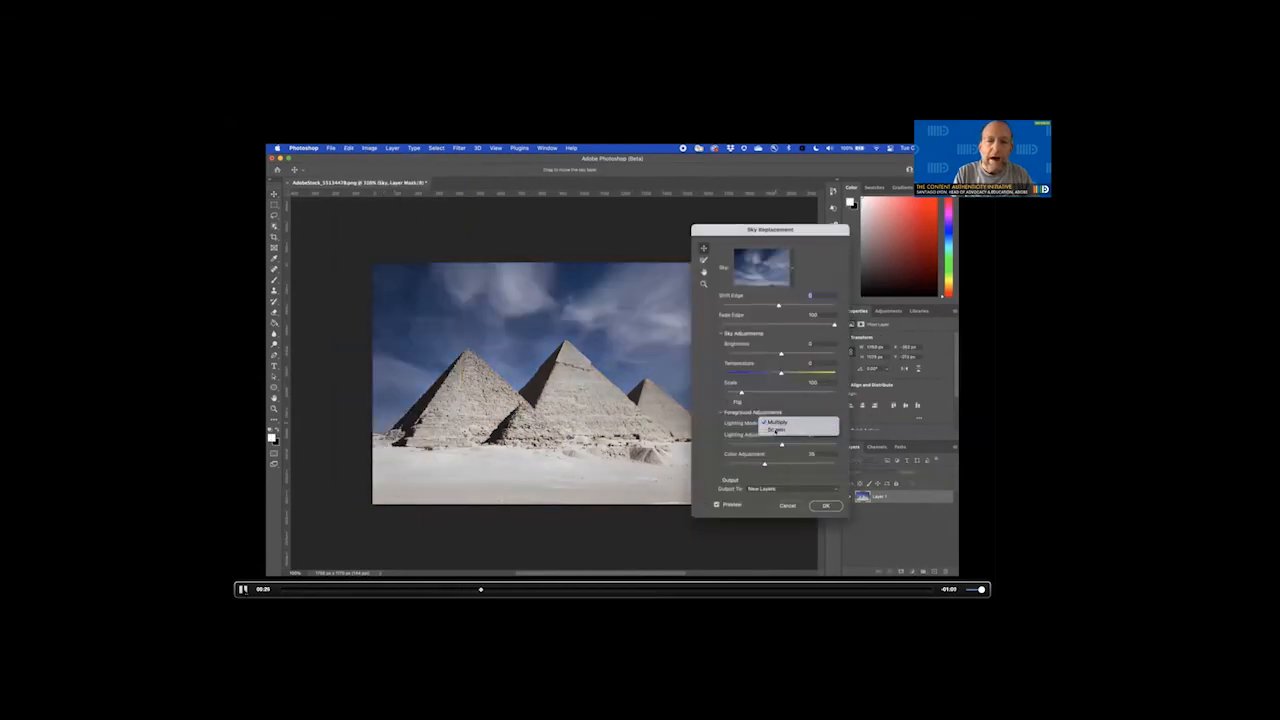
{"action": "left_click", "coordinate": [775, 422]}
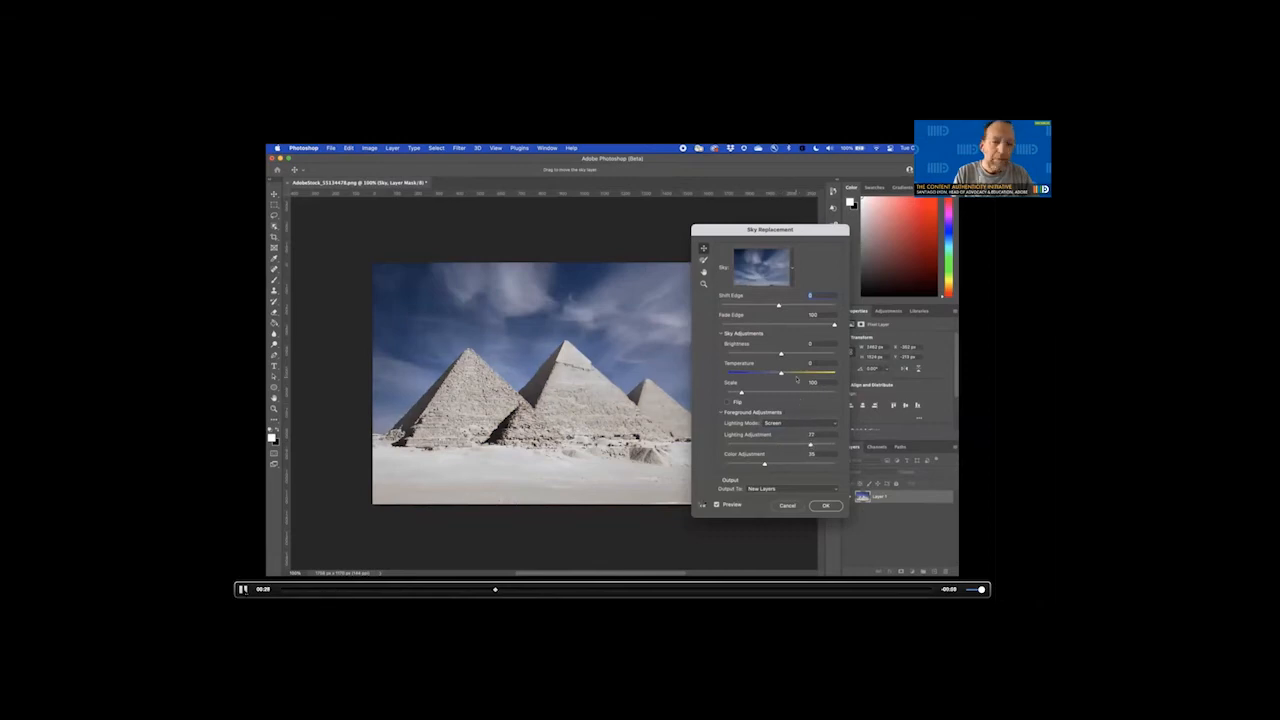
{"action": "left_click_drag", "start_coordinate": [781, 372], "coordinate": [805, 372]}
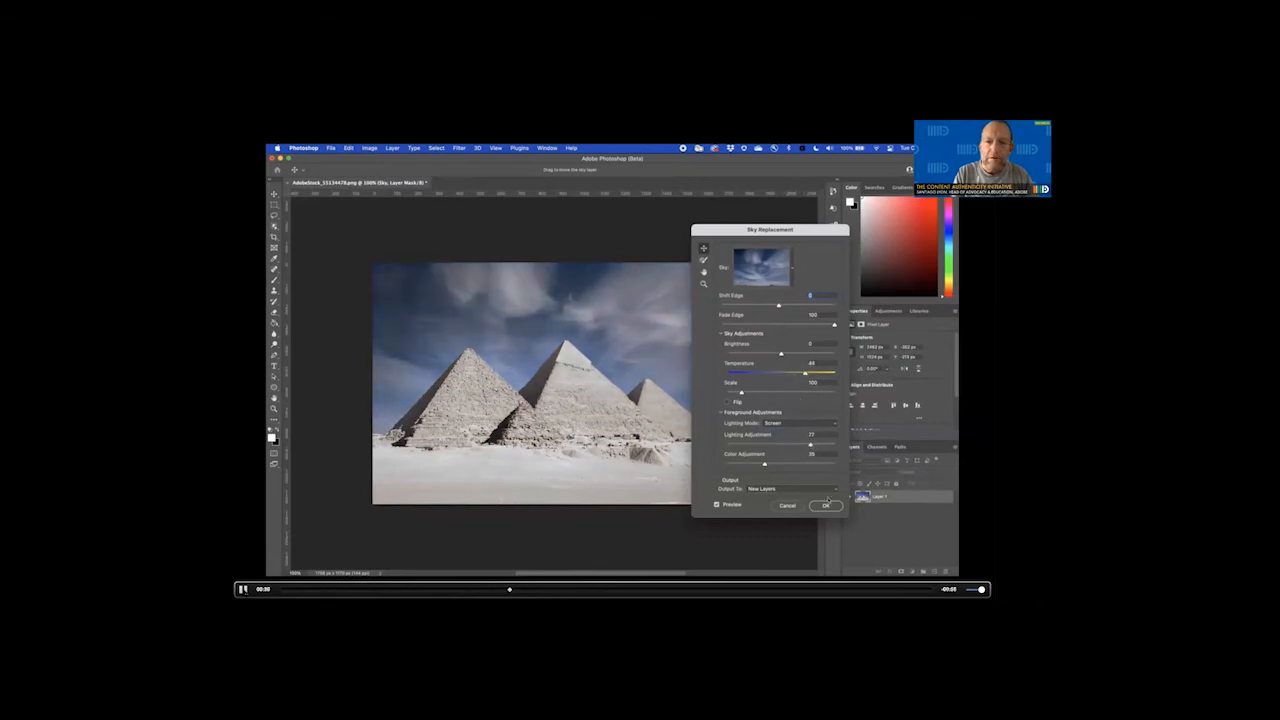
{"action": "left_click", "coordinate": [825, 505]}
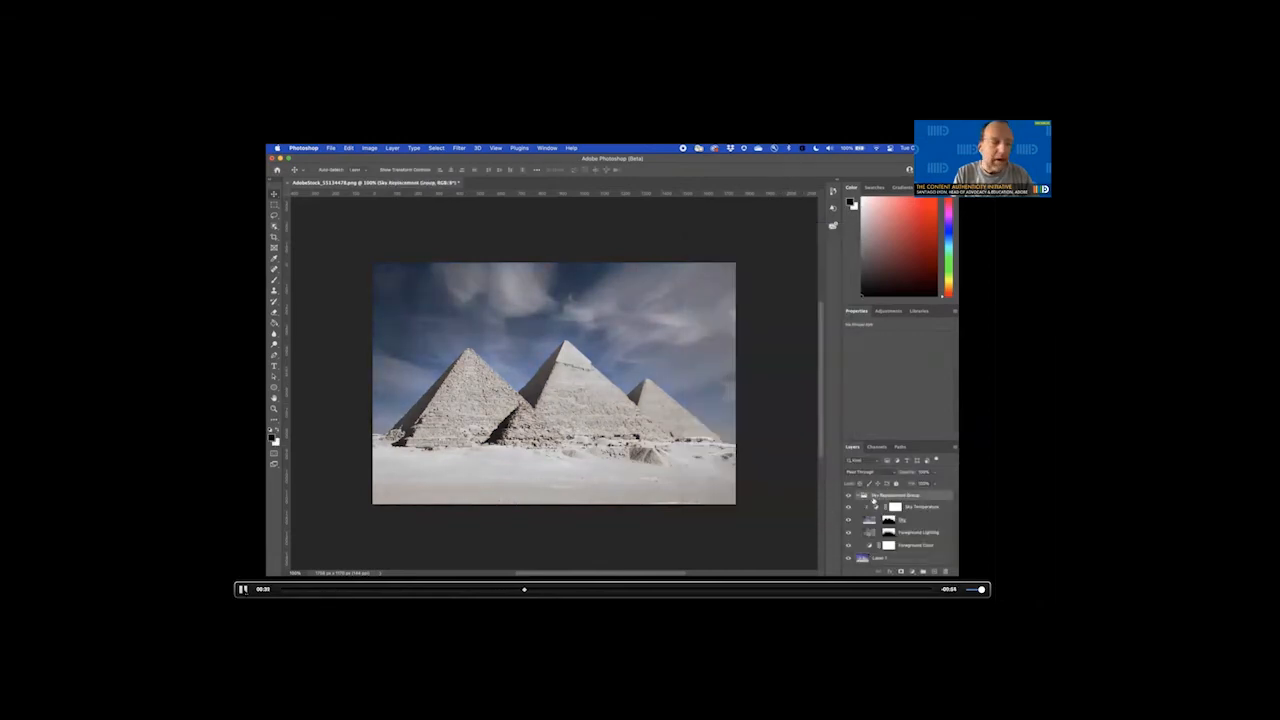
{"action": "left_click", "coordinate": [331, 148]}
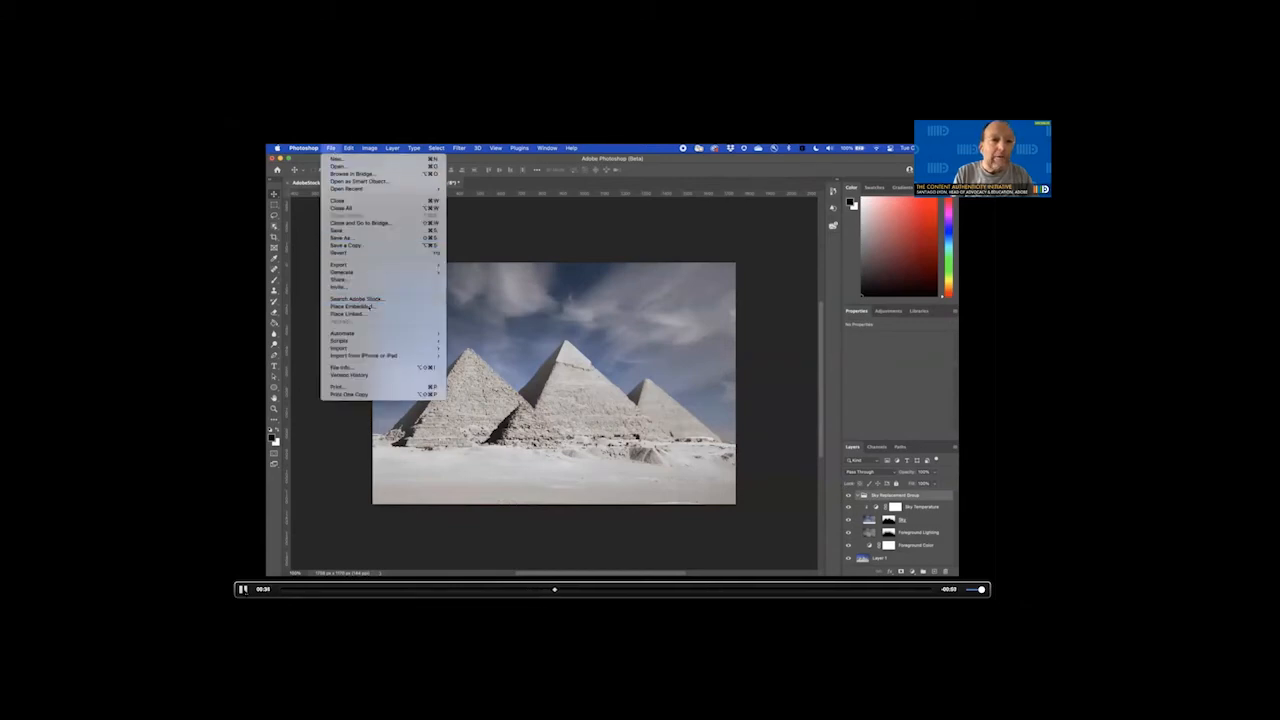
Step: Place the falling-snow stock image as an embedded layer and commit it
{"action": "left_click", "coordinate": [337, 166]}
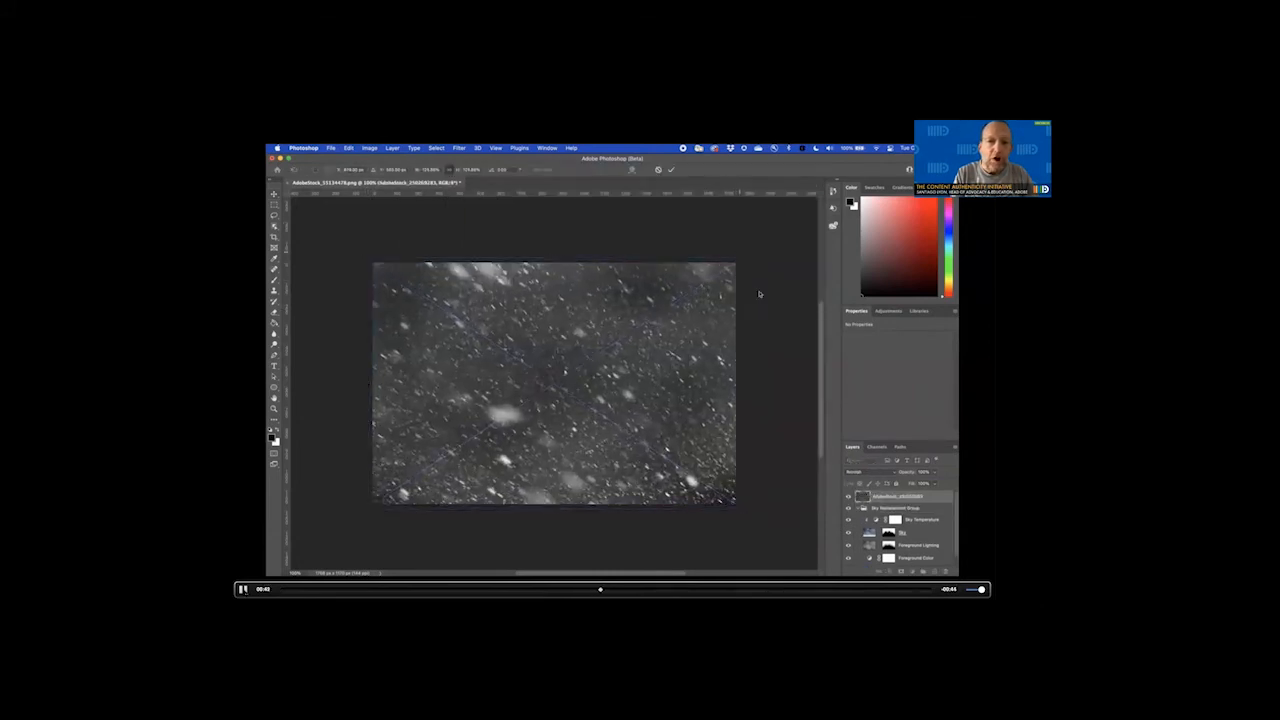
{"action": "left_click", "coordinate": [867, 471]}
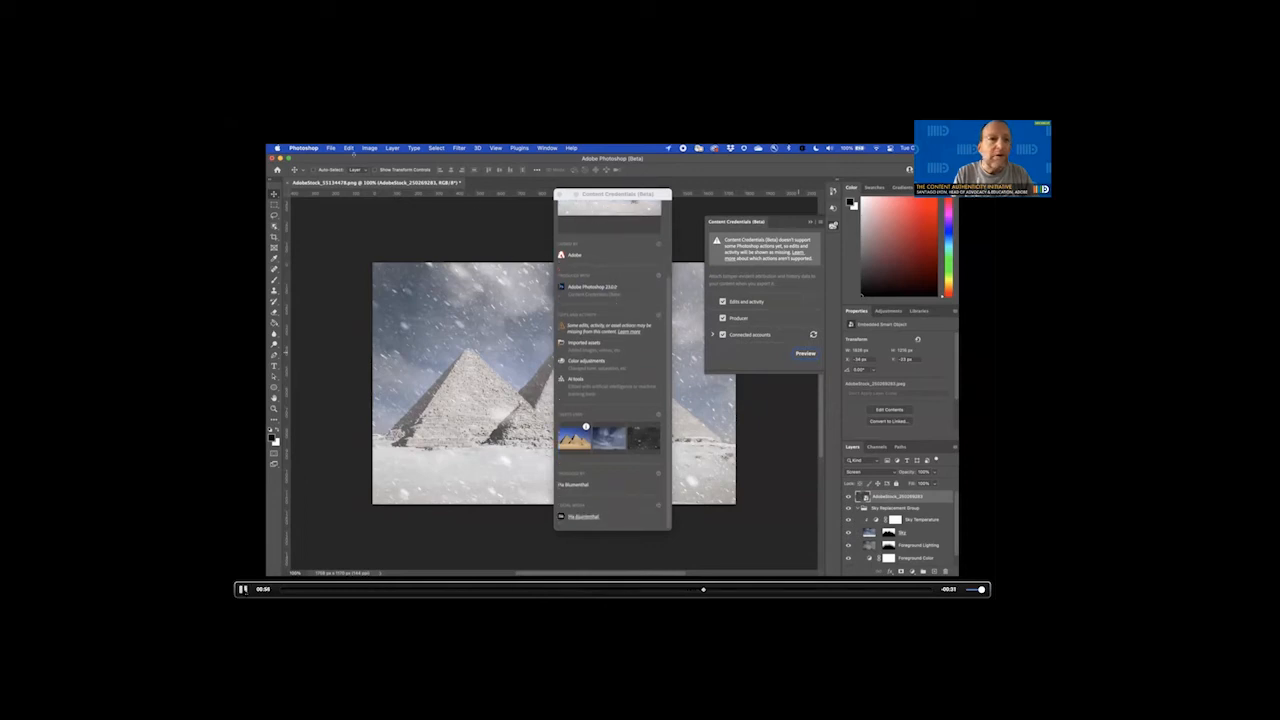
Step: Open the Content Credentials preview to check listed edits and imported assets
{"action": "left_click", "coordinate": [331, 148]}
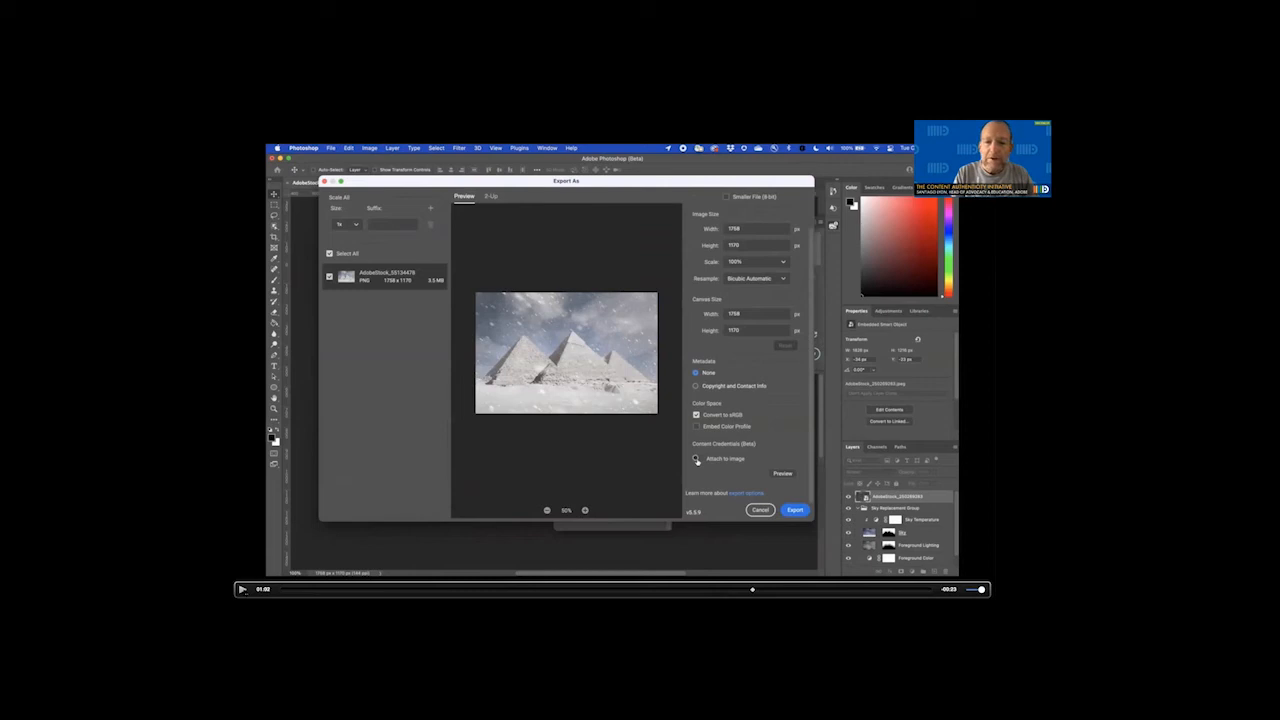
Step: Enable Content Credentials 'Attach to image' in the PNG export settings
{"action": "left_click", "coordinate": [697, 458]}
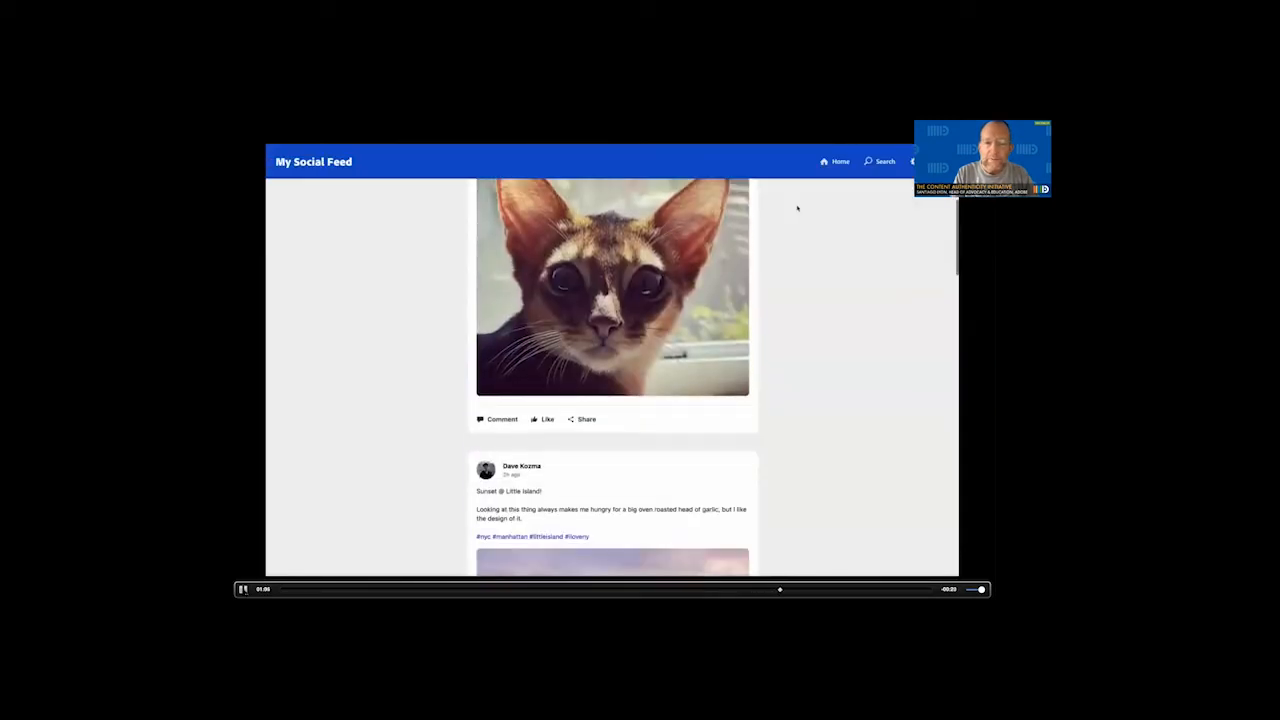
Step: Scroll the feed past the cat and Little Island posts to the Antarctica pyramids post
{"action": "left_click", "coordinate": [243, 588]}
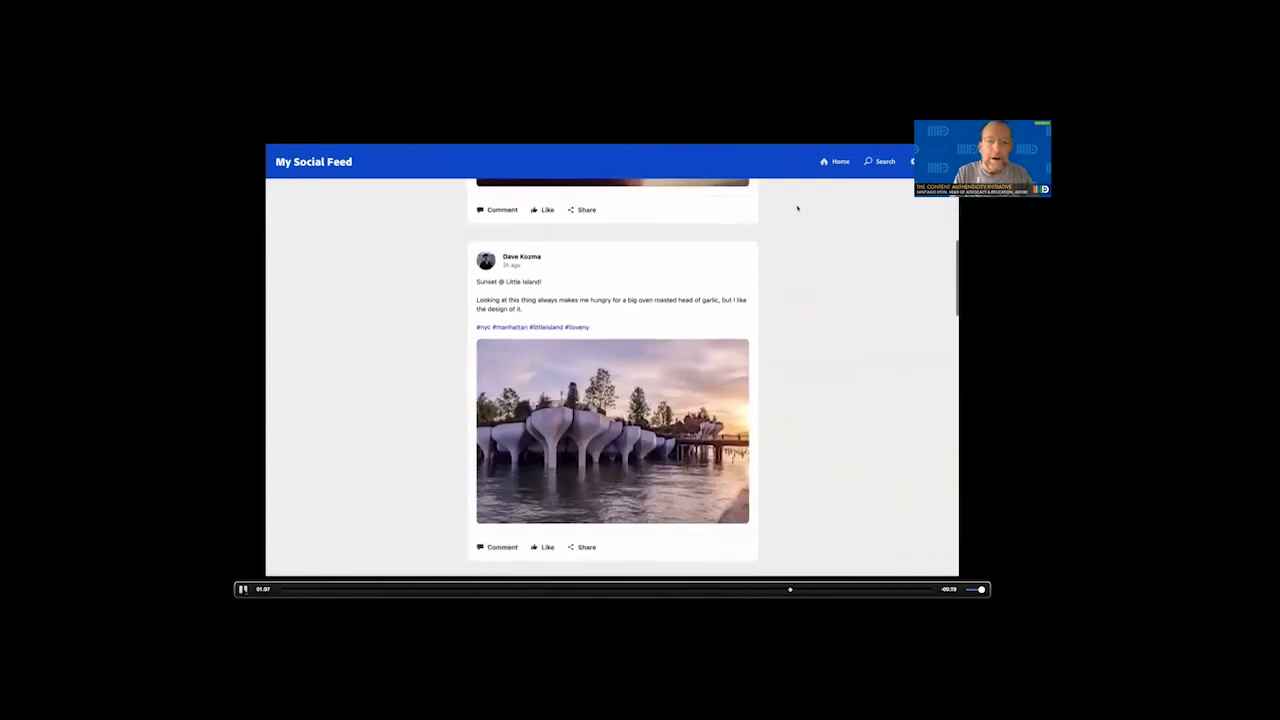
{"action": "scroll", "scroll_direction": "down", "scroll_amount": 3}
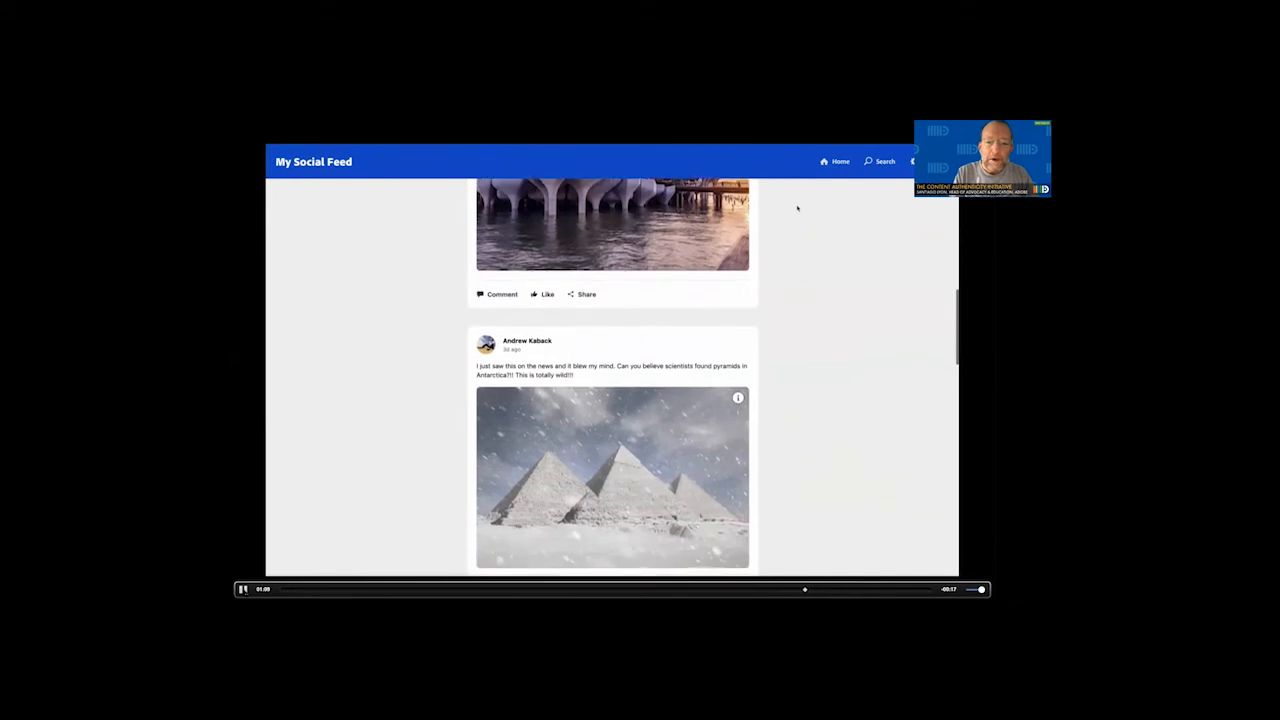
{"action": "scroll", "scroll_direction": "down", "scroll_amount": 3}
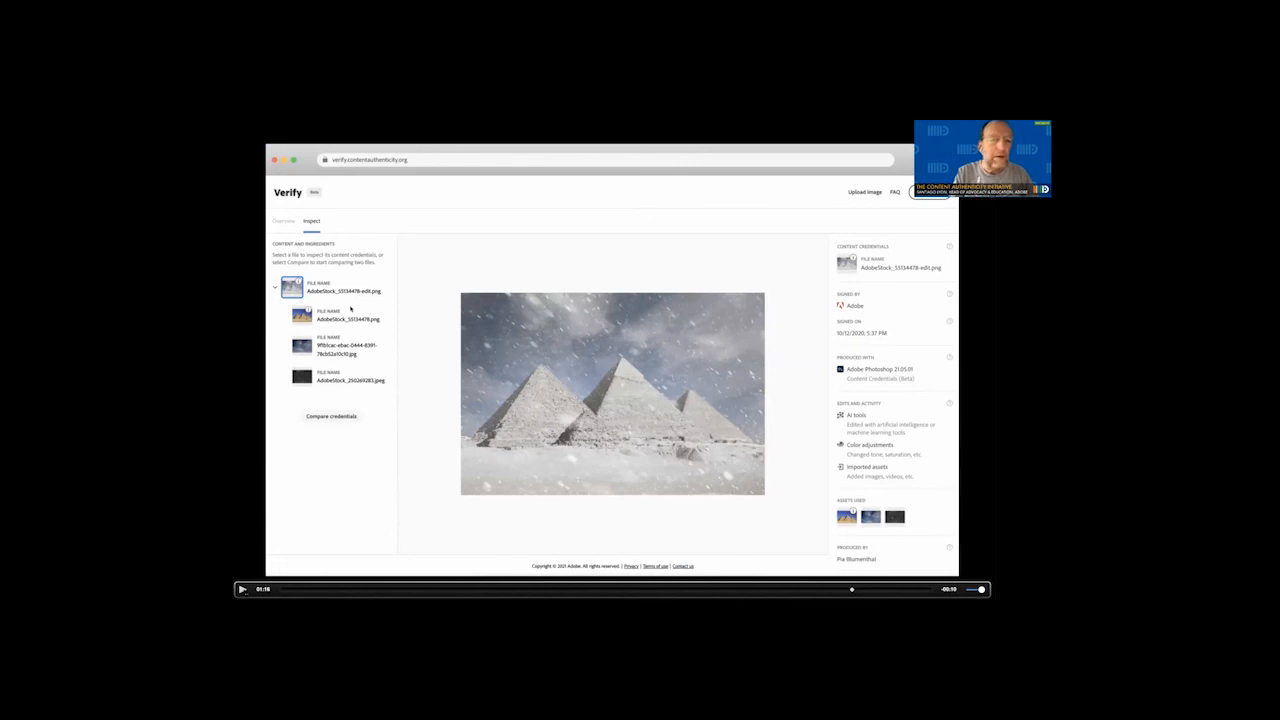
Step: Select the original ingredient, compare credentials, and slide between desert and snowy versions
{"action": "left_click", "coordinate": [302, 315]}
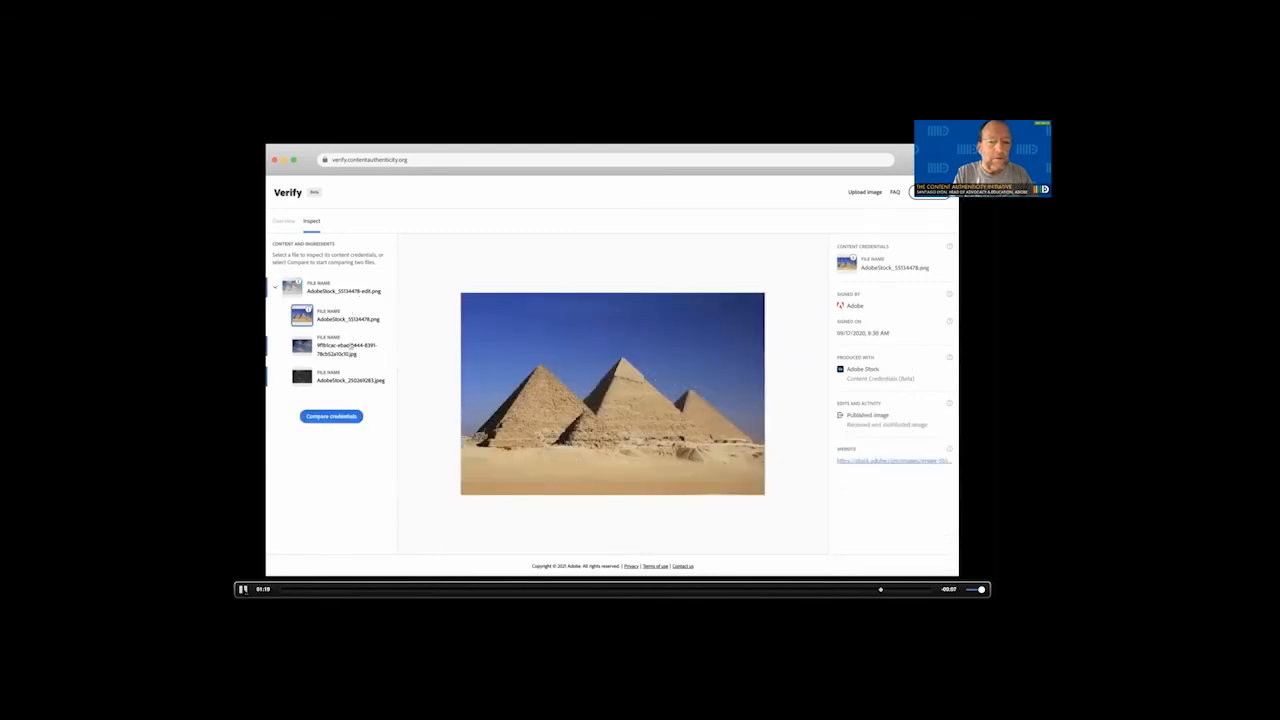
{"action": "left_click", "coordinate": [330, 416]}
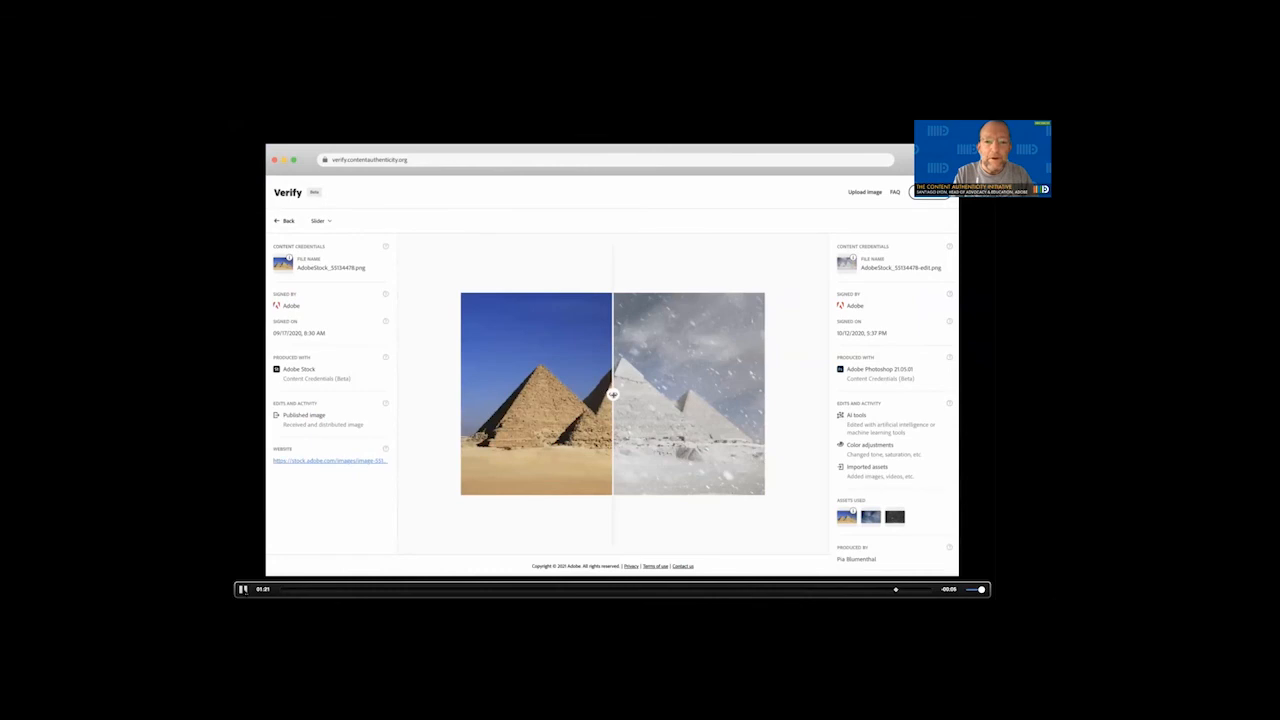
{"action": "left_click_drag", "start_coordinate": [613, 394], "coordinate": [665, 405]}
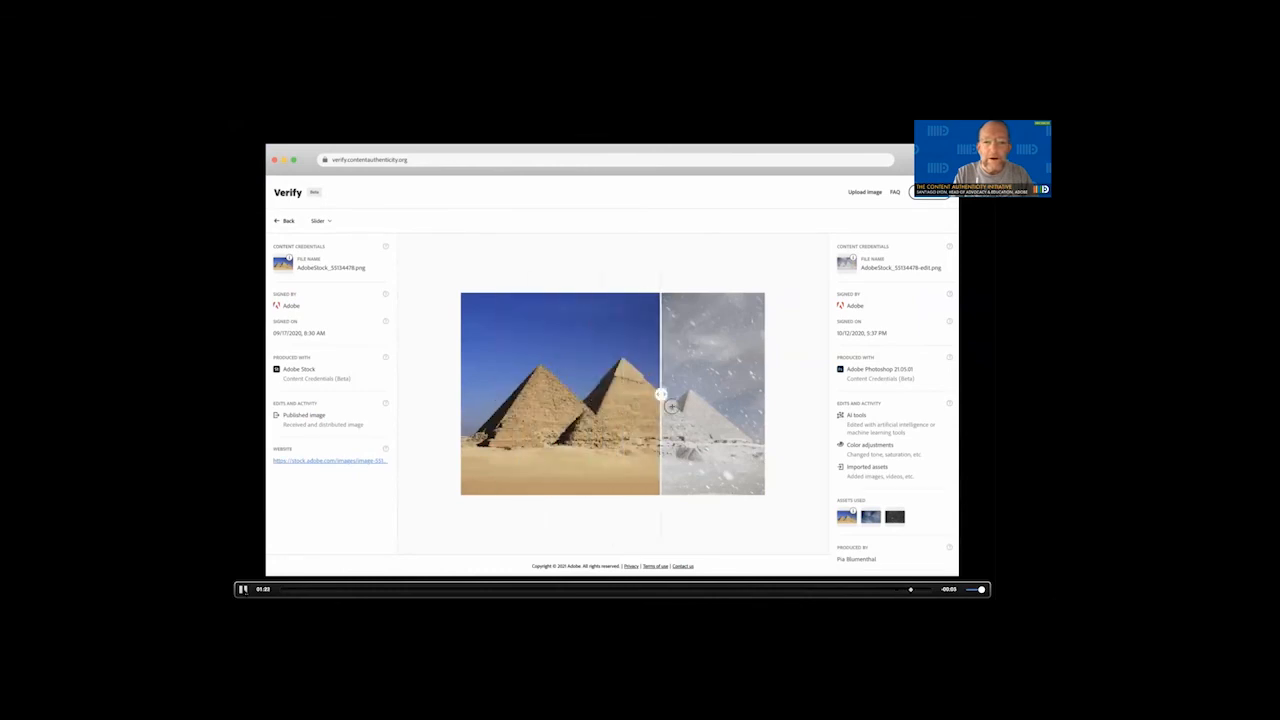
{"action": "left_click_drag", "start_coordinate": [660, 393], "coordinate": [571, 393]}
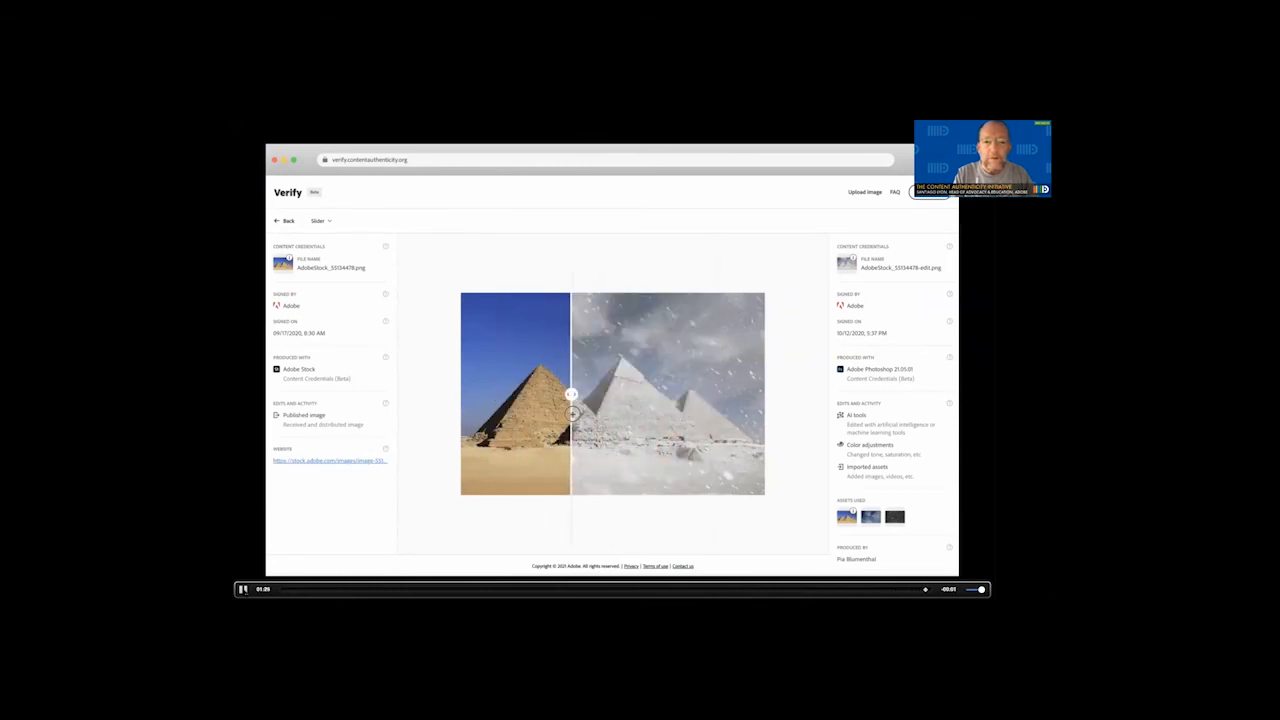